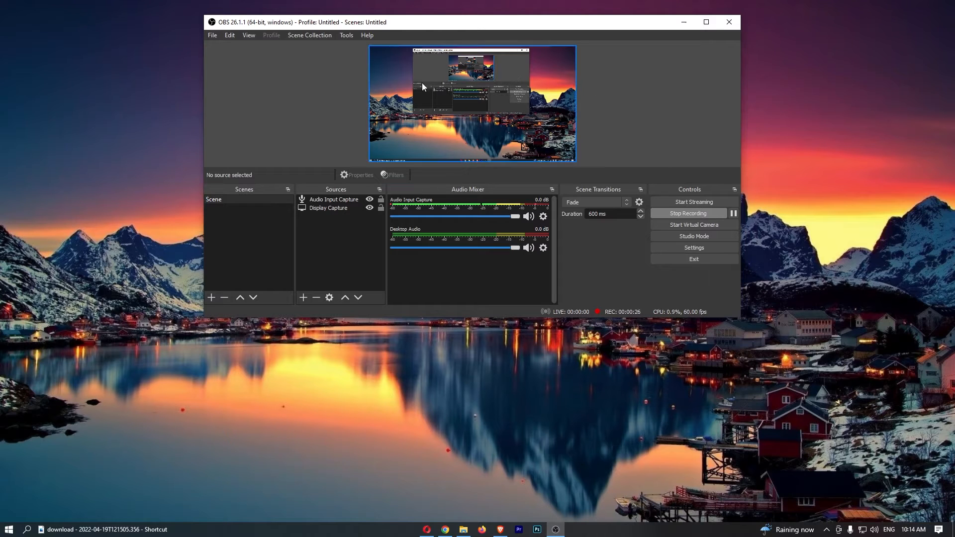
{"action": "mouse_move", "coordinate": [586, 73]}
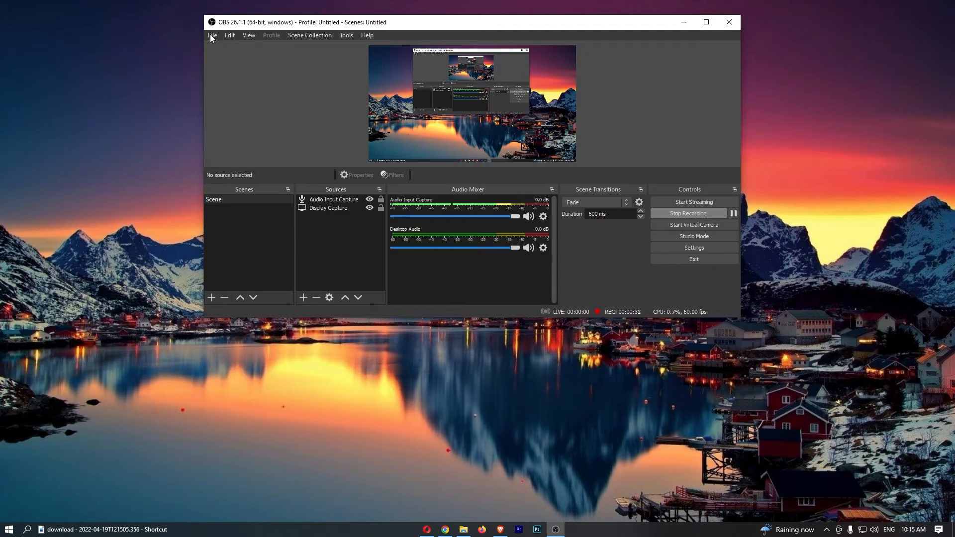
Open File > Remux Recordings to bring up the empty remux window.
{"action": "left_click", "coordinate": [212, 35]}
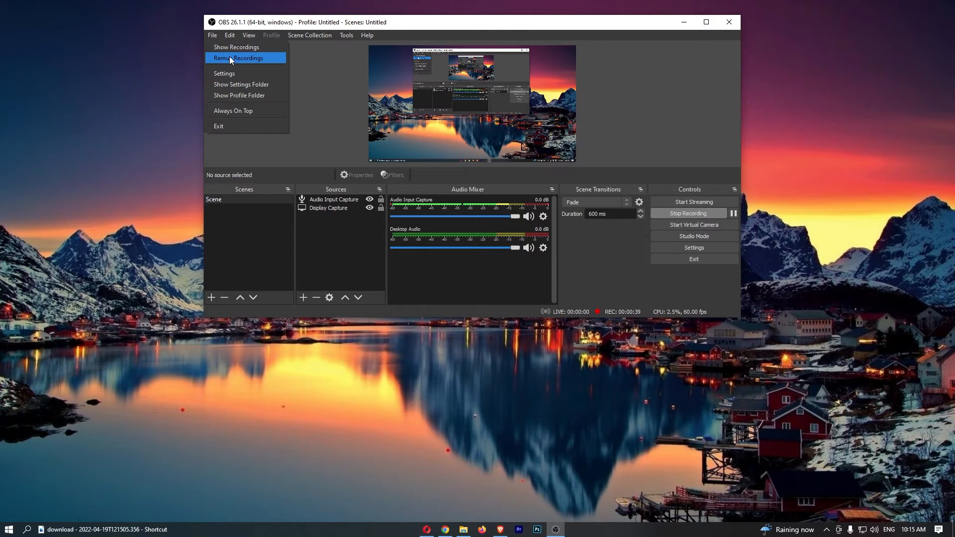
{"action": "left_click", "coordinate": [239, 58]}
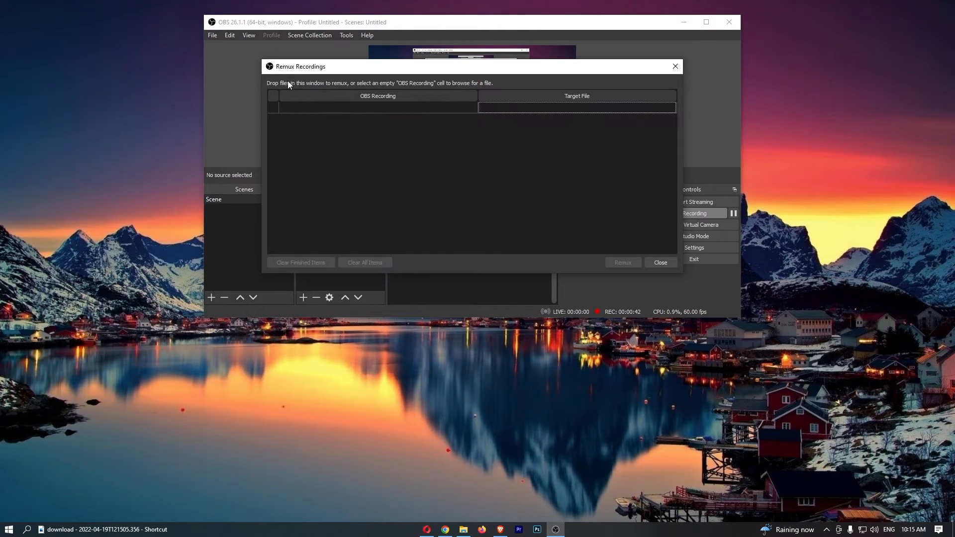
{"action": "mouse_move", "coordinate": [298, 69]}
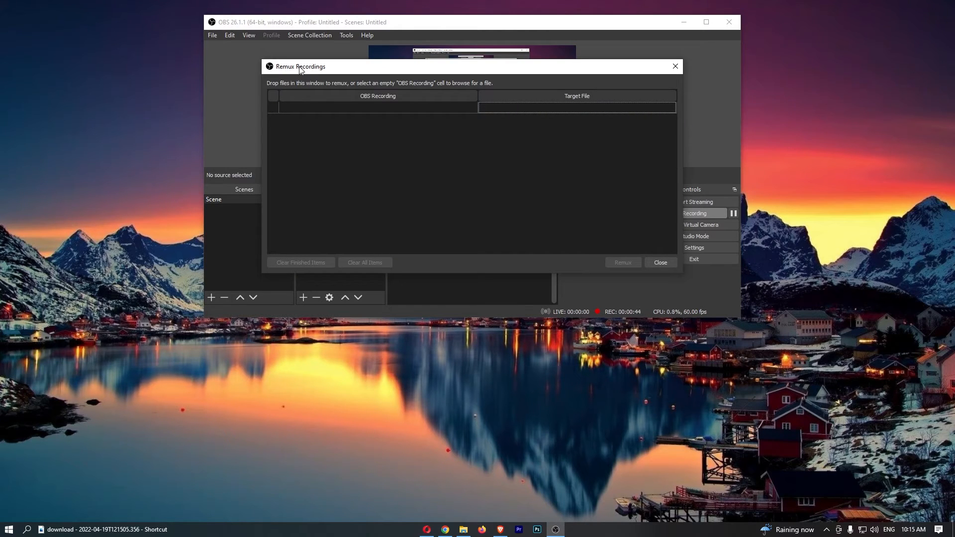
{"action": "mouse_move", "coordinate": [388, 231]}
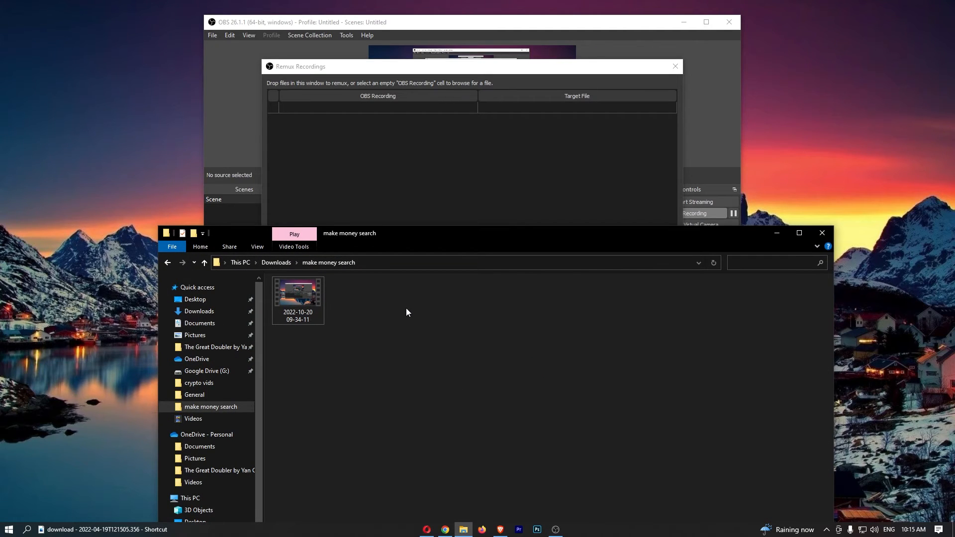
{"action": "mouse_move", "coordinate": [301, 299]}
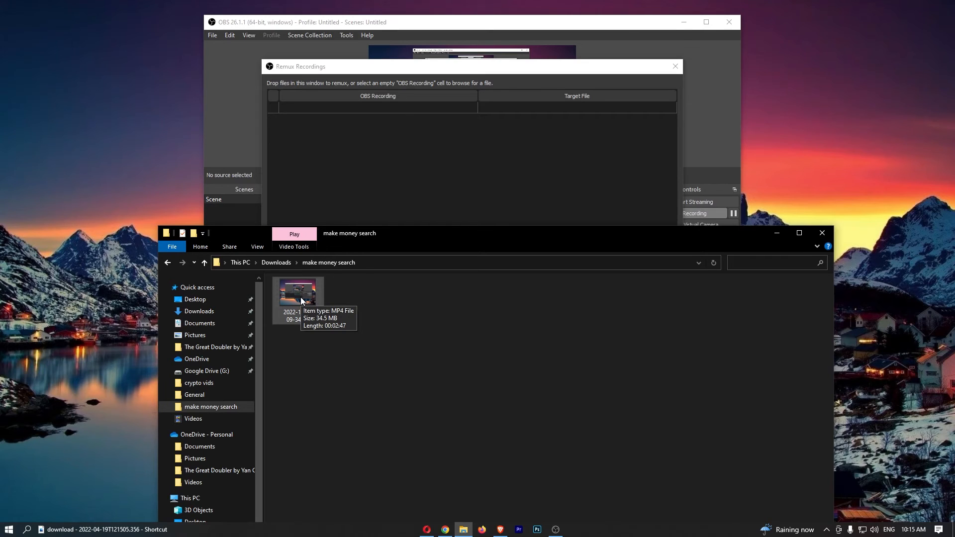
{"action": "mouse_move", "coordinate": [301, 298]}
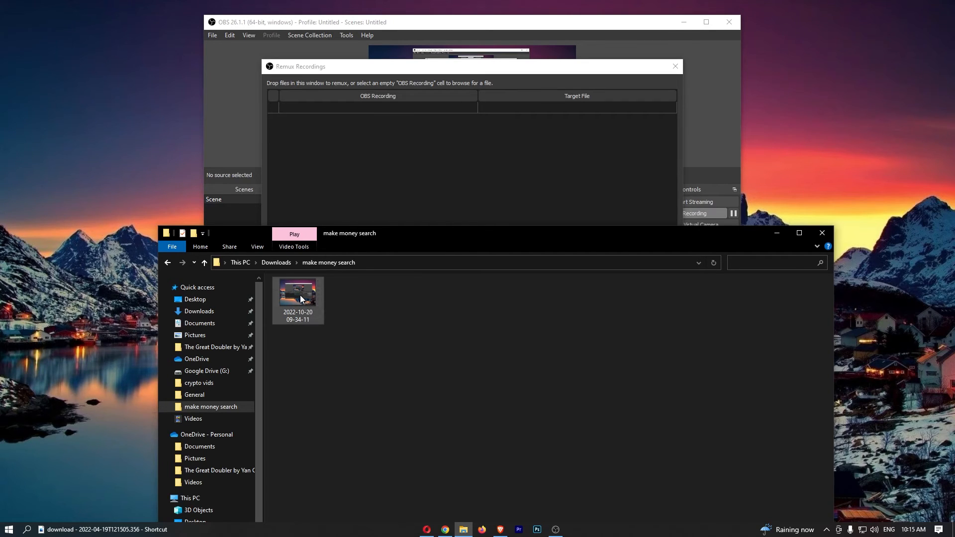
Drag the MP4 recording from 'make money search' into the remux list.
{"action": "left_click_drag", "start_coordinate": [298, 292], "coordinate": [378, 170]}
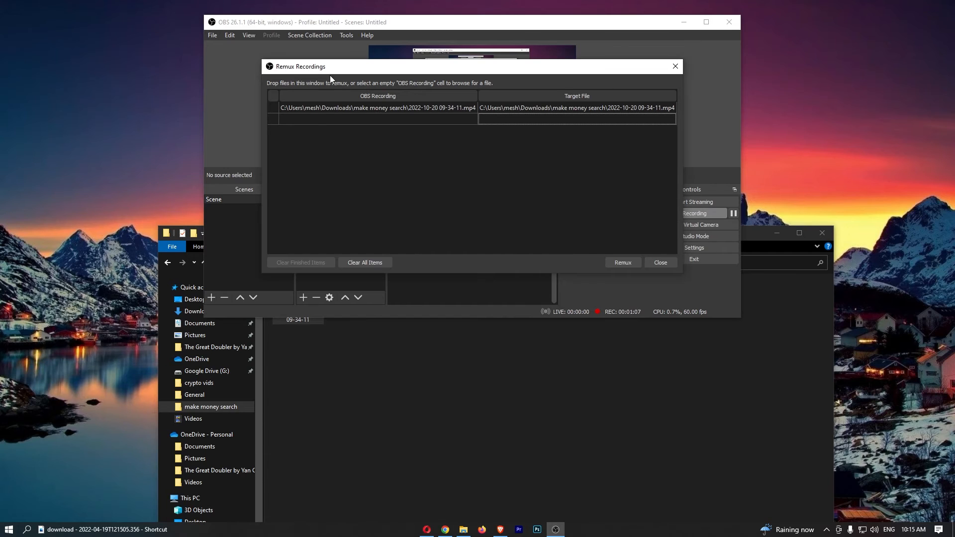
{"action": "mouse_move", "coordinate": [573, 103]}
{"action": "type", "text": "kv"}
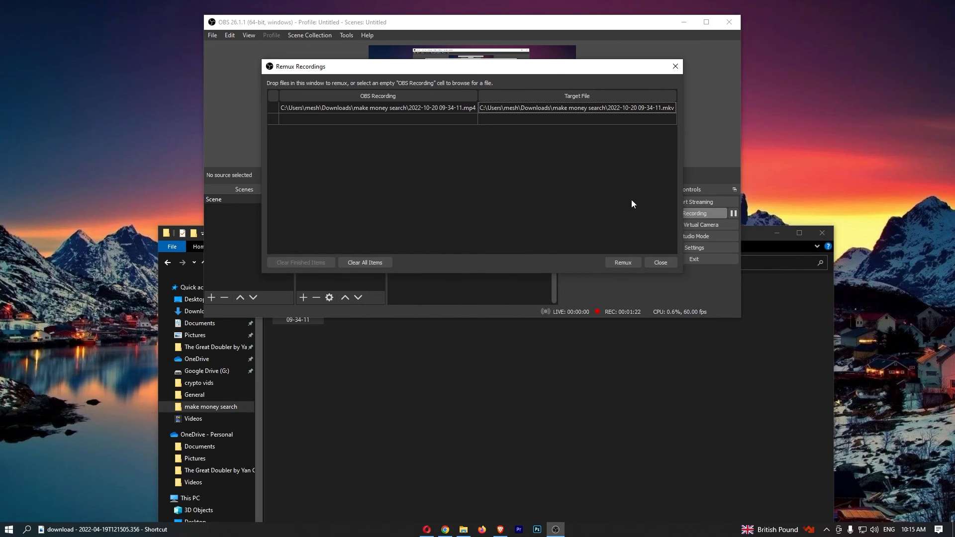
{"action": "left_click", "coordinate": [622, 263]}
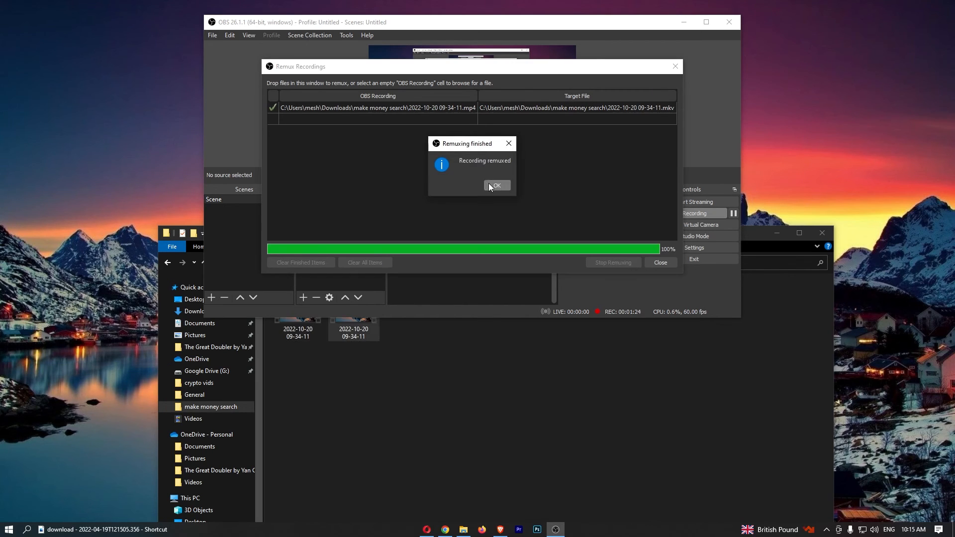
Dismiss the 'Remuxing finished' message to reveal the new MKV beside the MP4.
{"action": "left_click", "coordinate": [496, 185]}
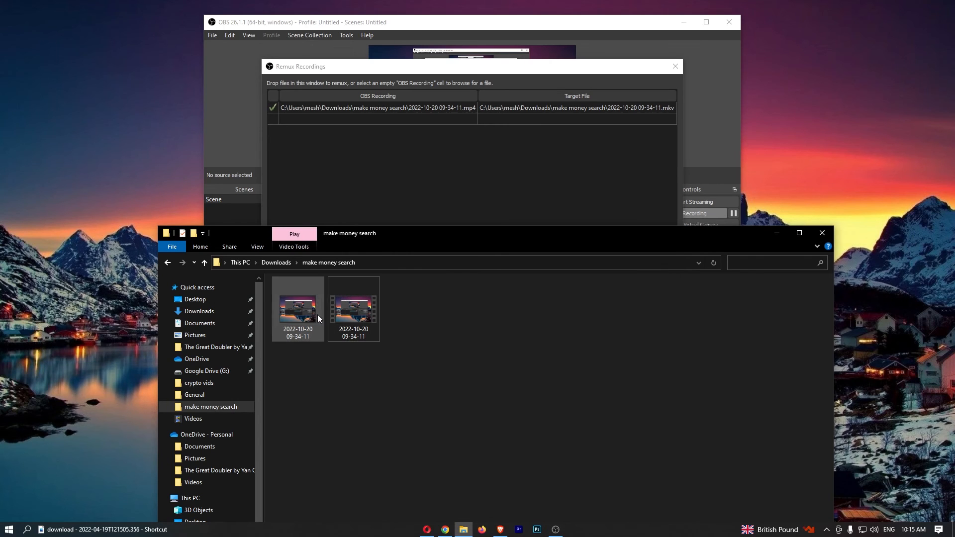
{"action": "mouse_move", "coordinate": [308, 317]}
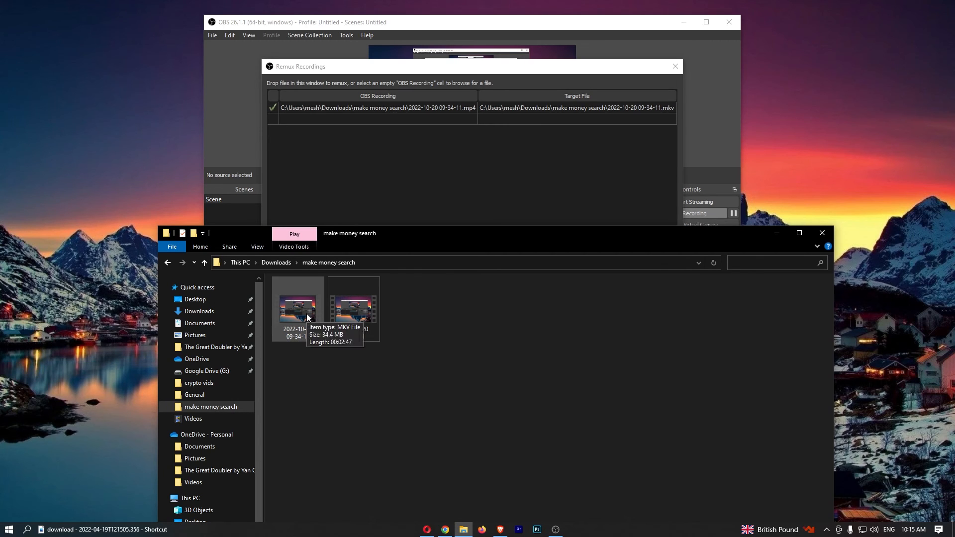